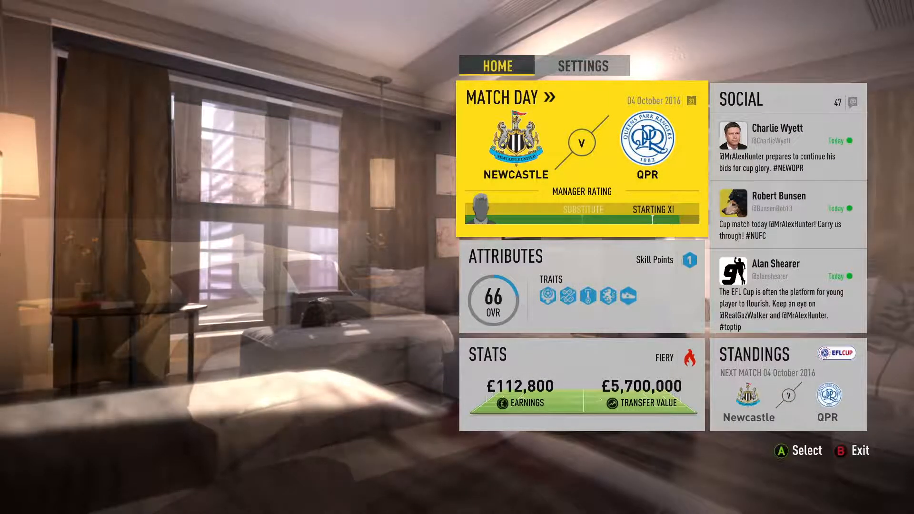
- Select the Newcastle v QPR EFL Cup Match Day tile on the Home tab
click(582, 143)
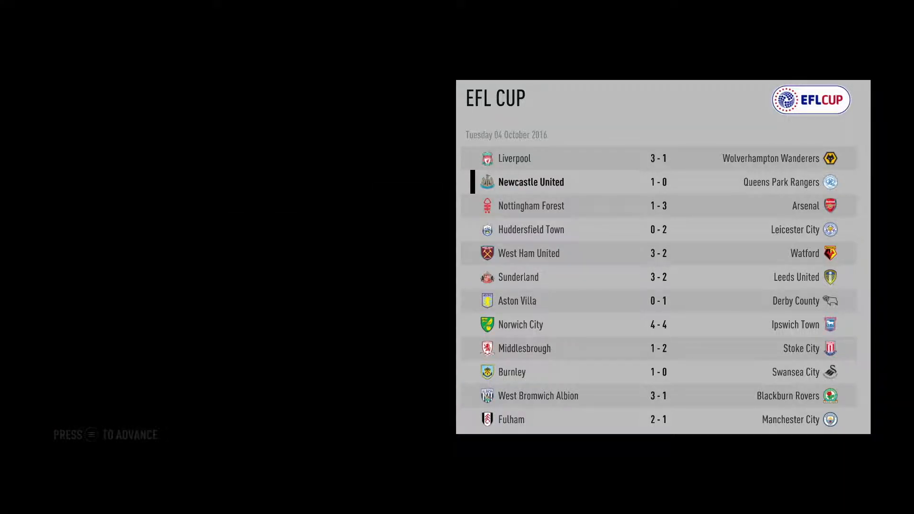
- Advance from the 4 October 2016 EFL Cup results to Alex Hunter's match rewards
key(Enter)
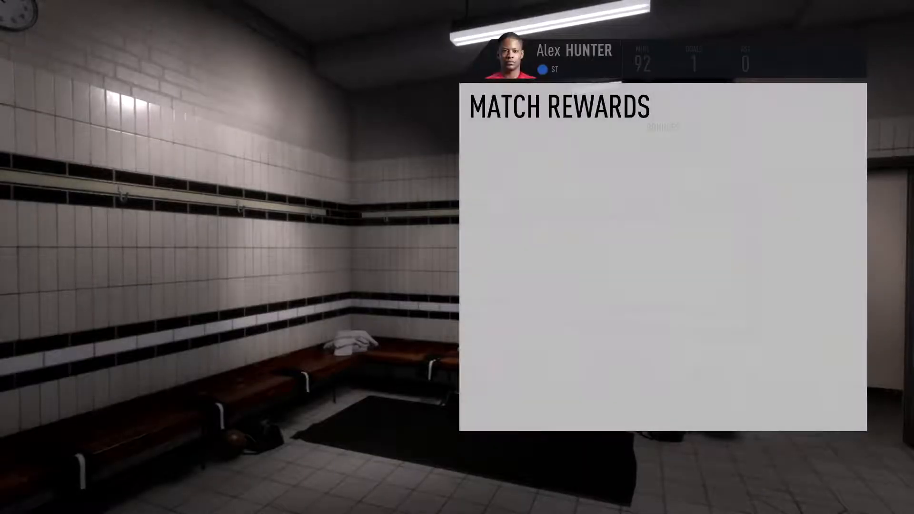